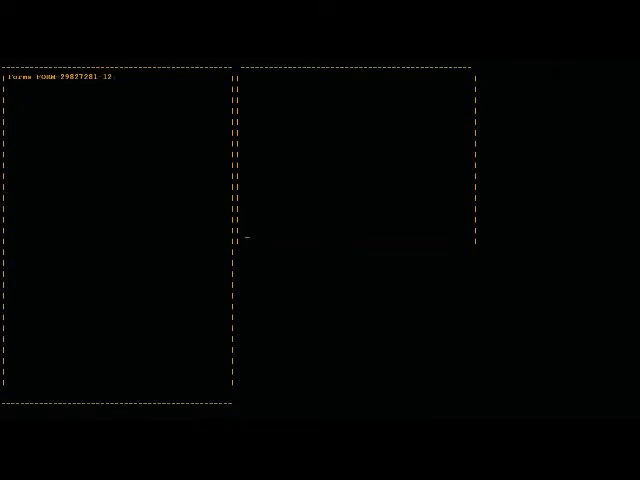
pyautogui.write('Test Assessment Repor')
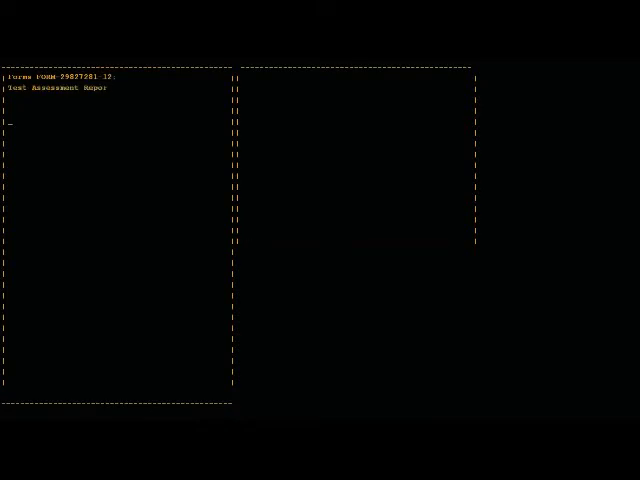
pyautogui.write('t')
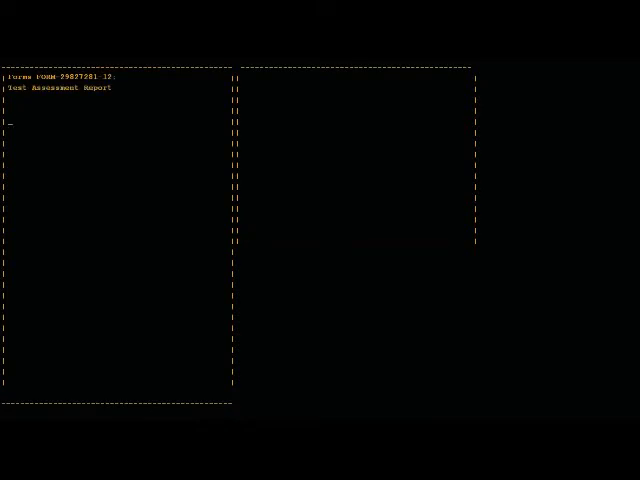
pyautogui.write('This was')
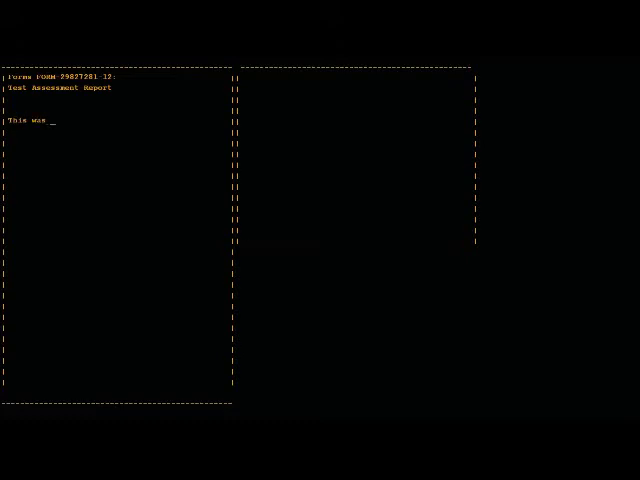
pyautogui.write('a triumph.')
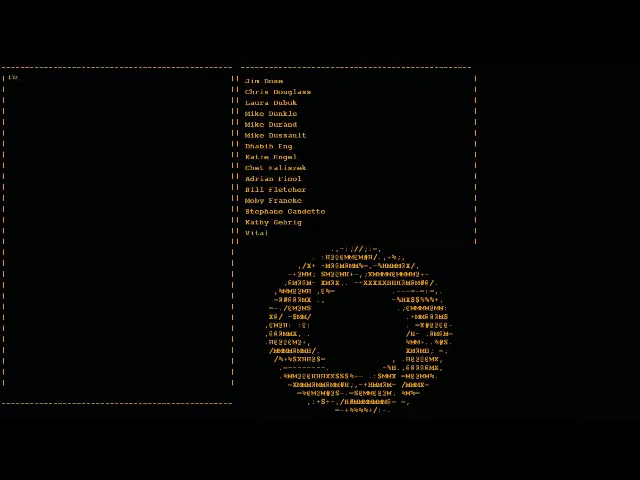
pyautogui.scroll(-3)
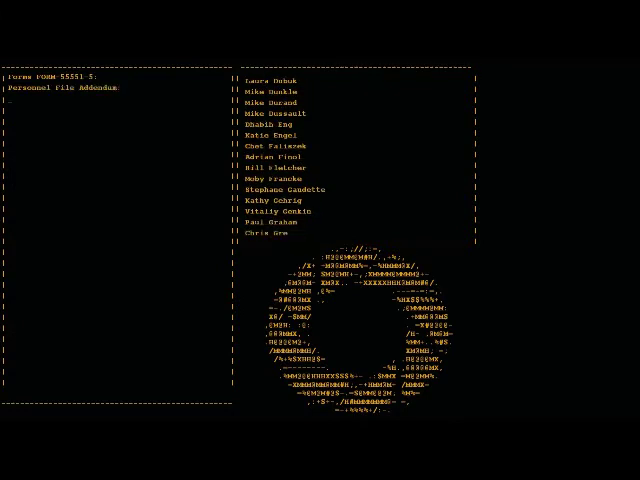